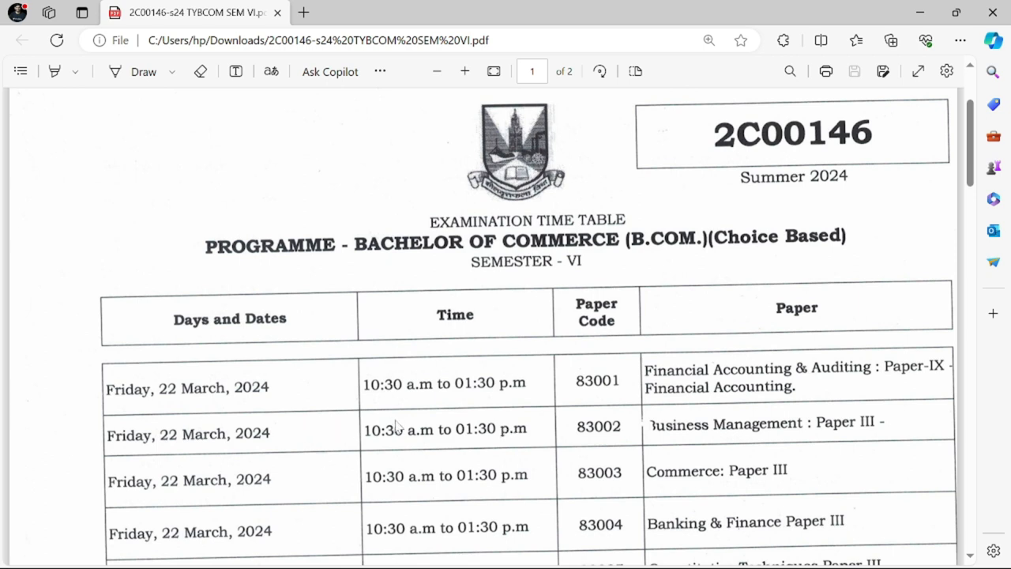
Draw a blue pen underline beneath Friday, 22 March, 2024 in the first row
scroll("down", 3)
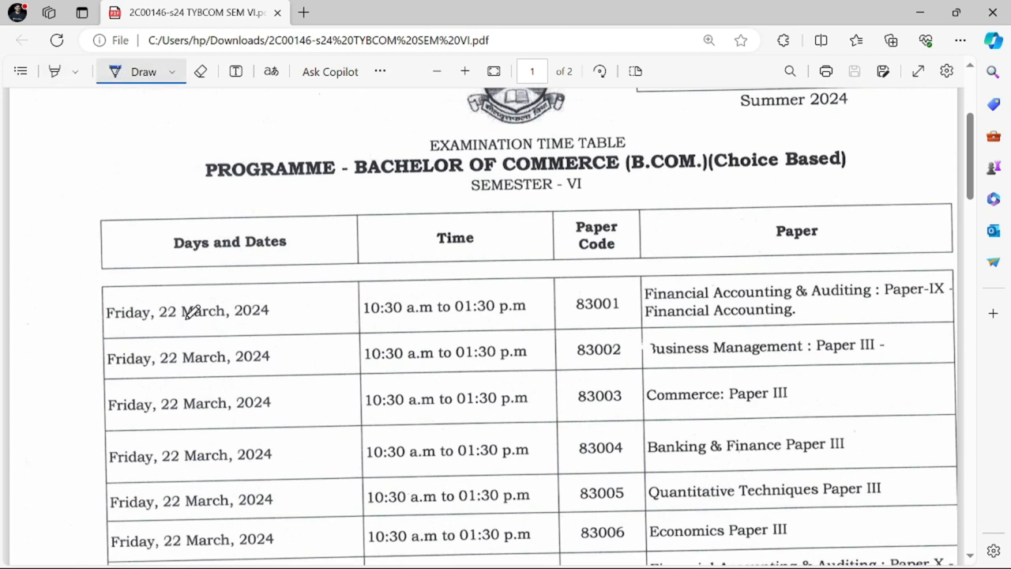
left_click_drag(166, 326, 276, 322)
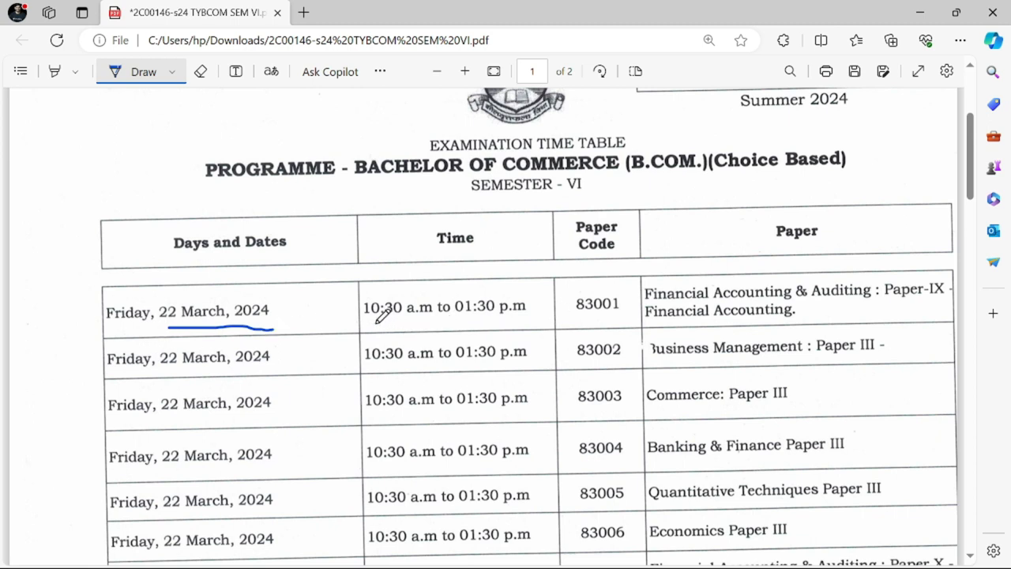
Underline the first paper's start time in row 83001 with the blue pen
left_click_drag(367, 321, 521, 314)
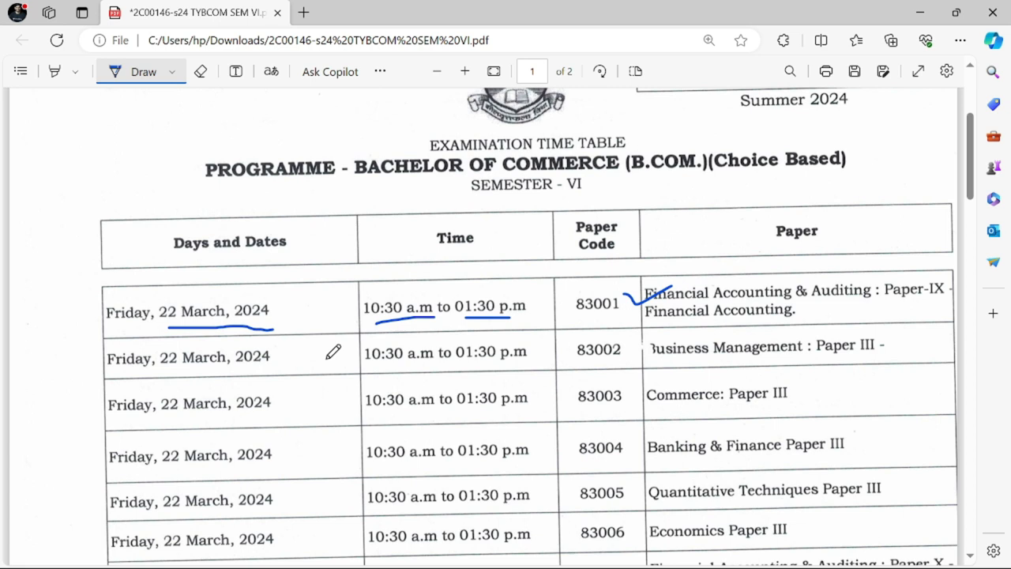
mouse_move(808, 368)
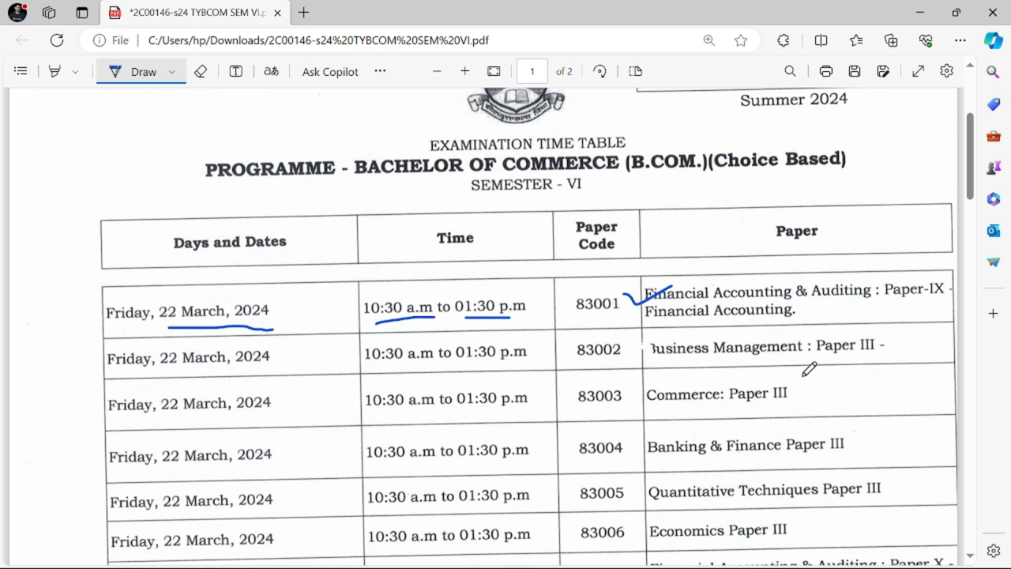
scroll("down", 3)
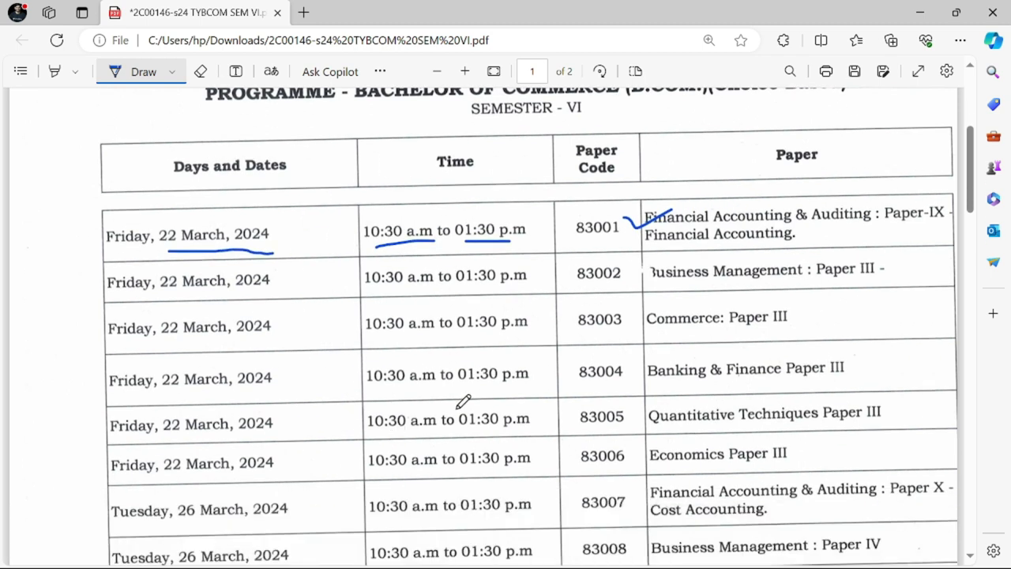
scroll("down", 3)
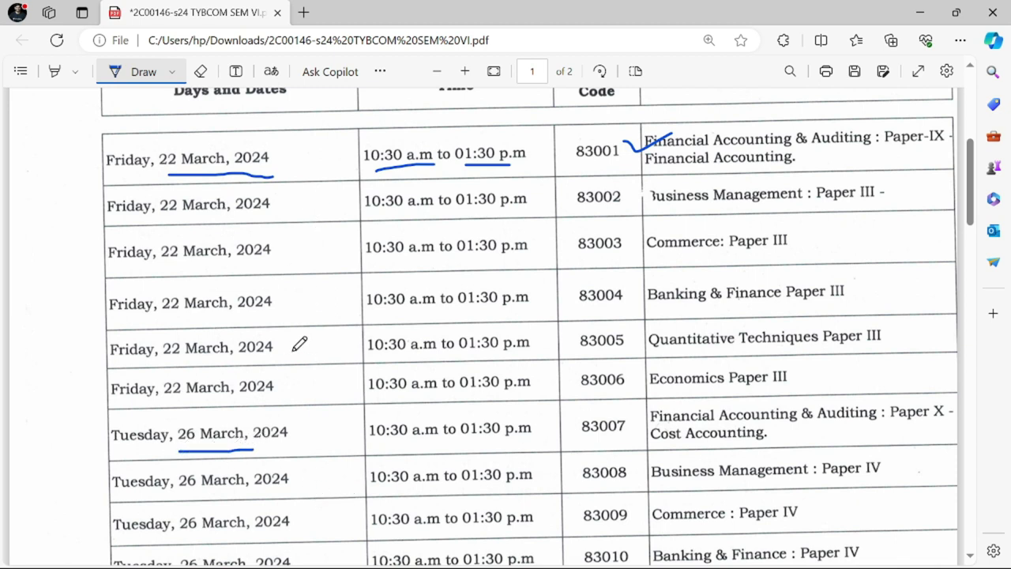
mouse_move(706, 441)
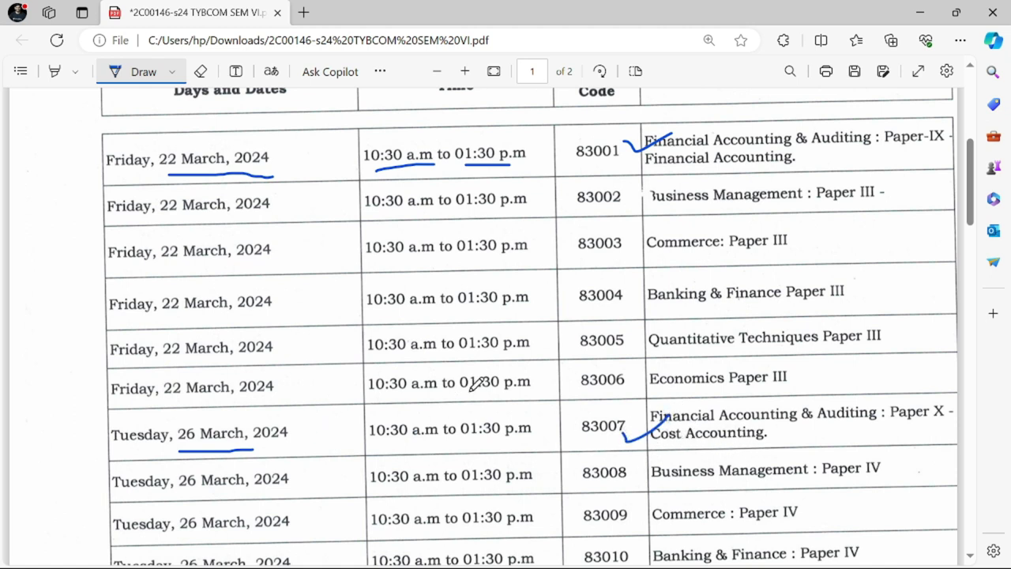
Underline the Business Economics VI paper name in the Wednesday 27 March row
scroll("down", 3)
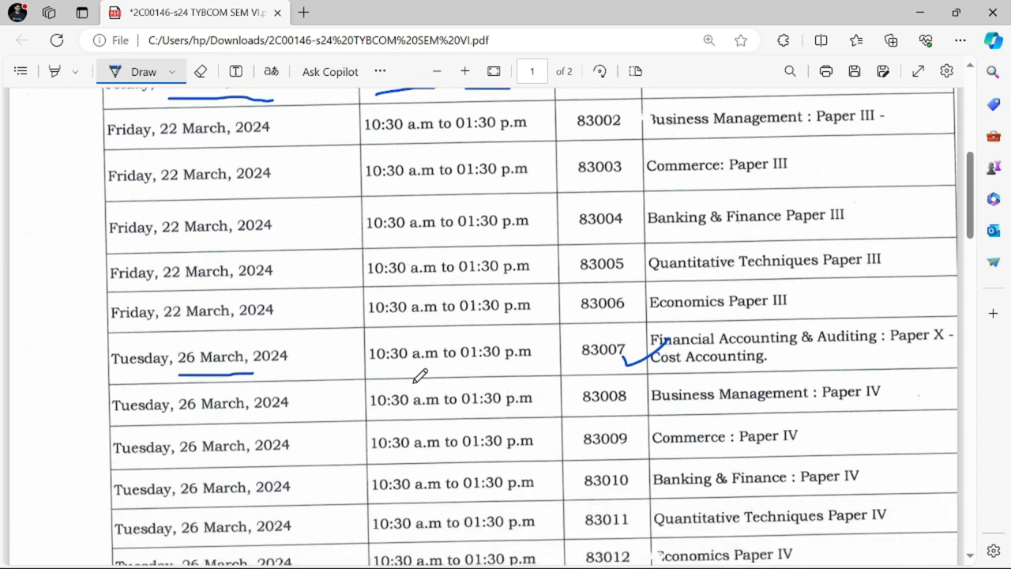
mouse_move(643, 399)
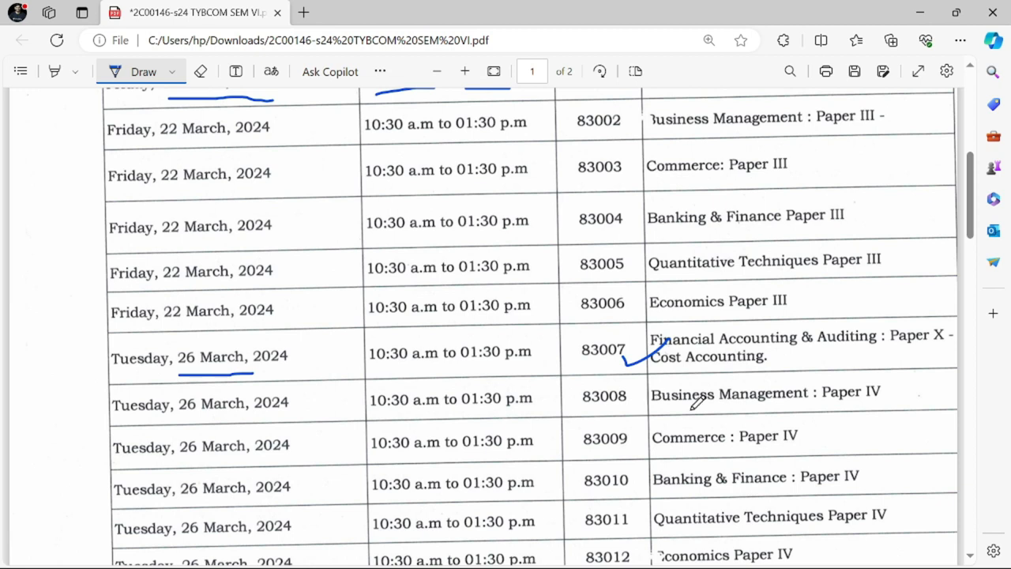
scroll("down", 3)
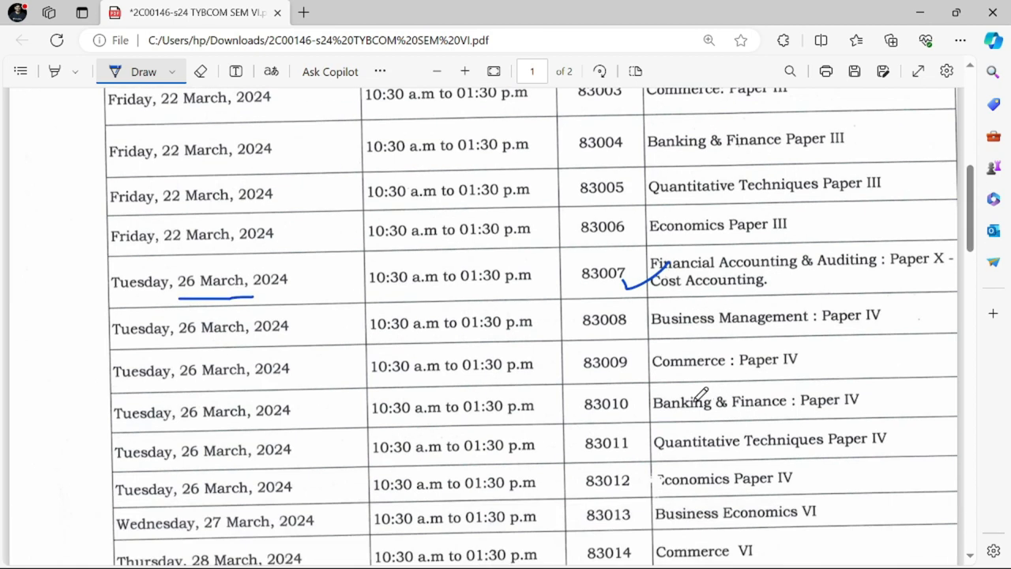
scroll("down", 3)
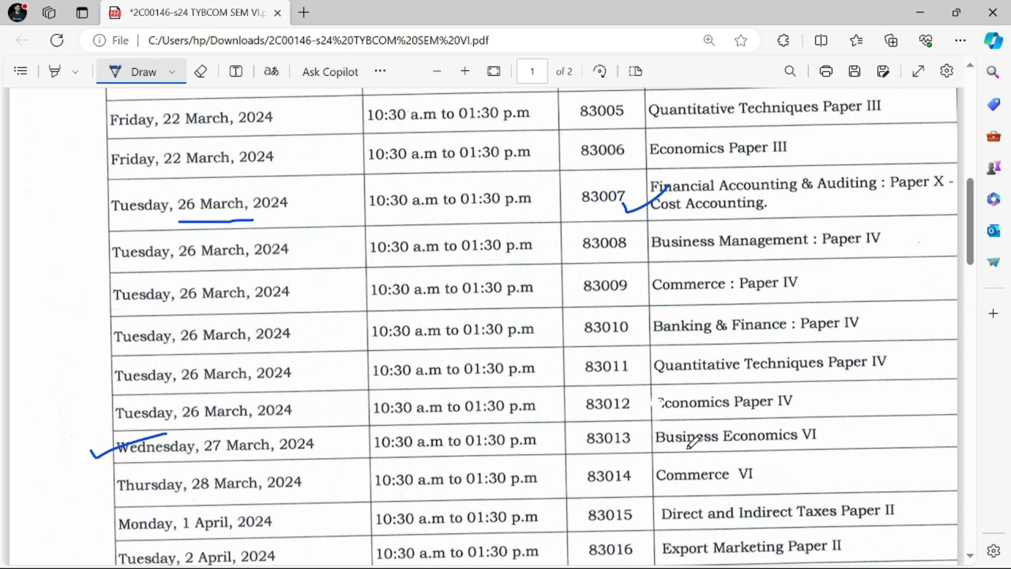
left_click_drag(671, 448, 738, 449)
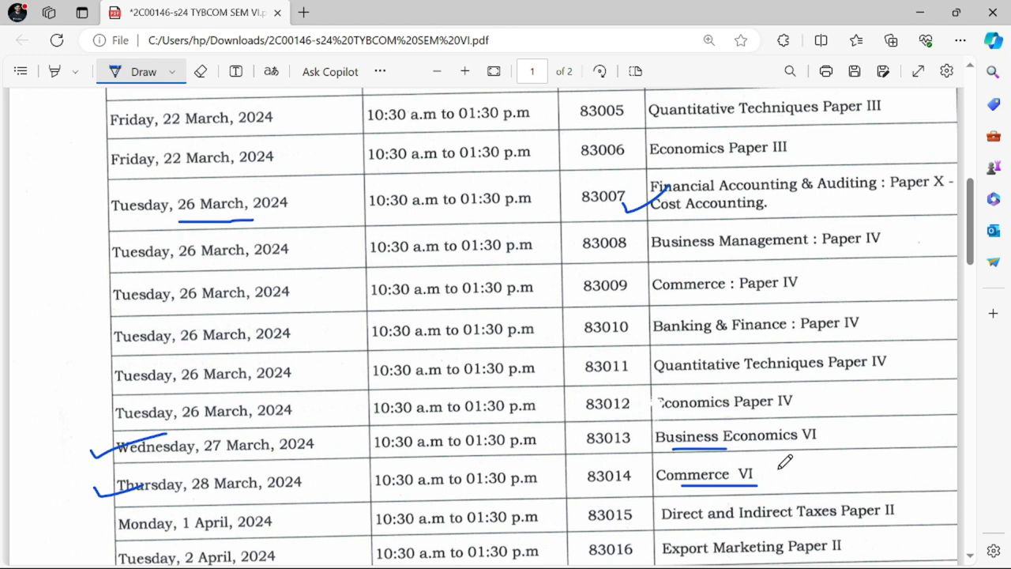
Write a 3 beside the ticked dates and circle it with the pen
scroll("down", 3)
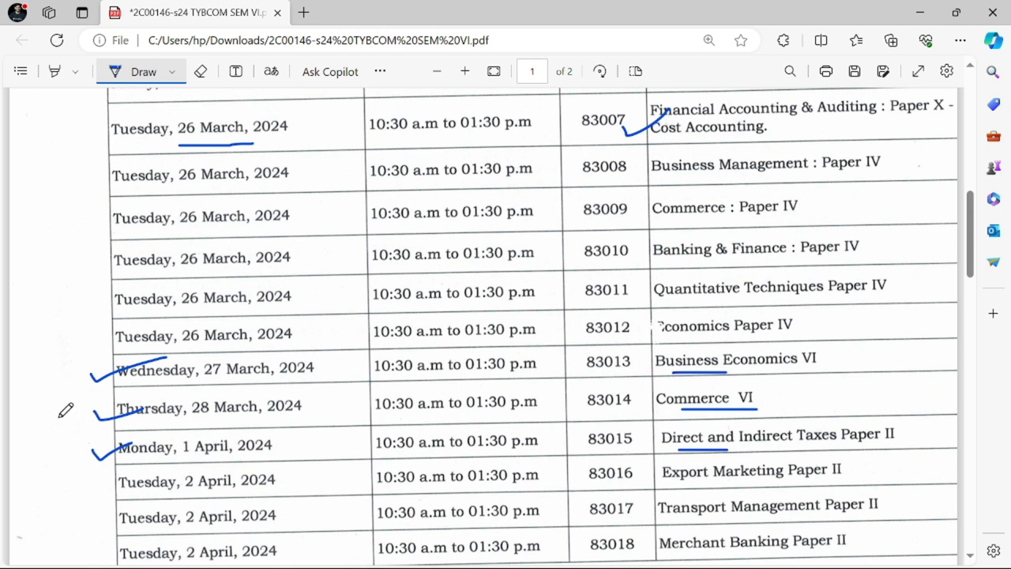
left_click_drag(59, 411, 51, 438)
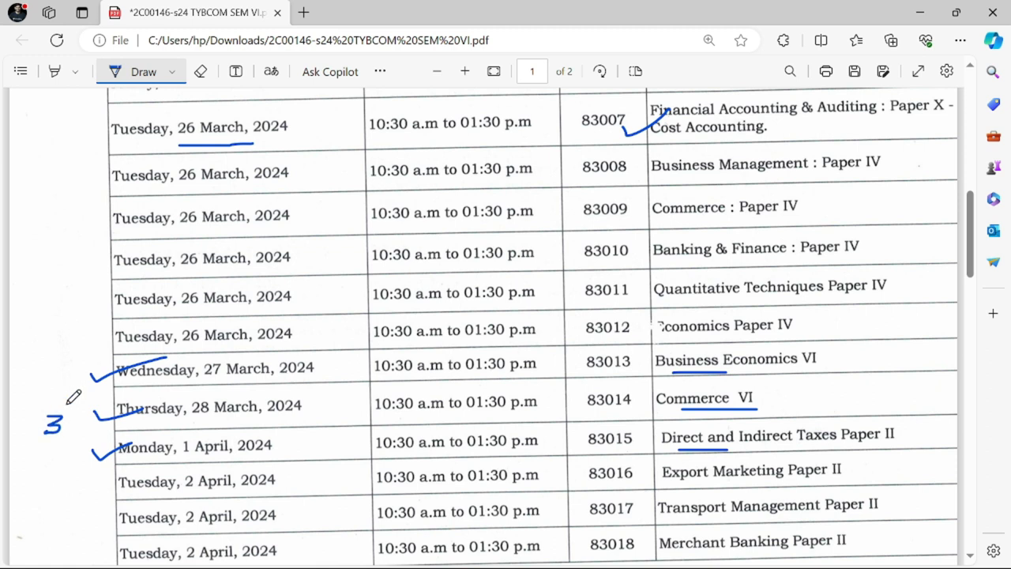
left_click_drag(71, 395, 52, 442)
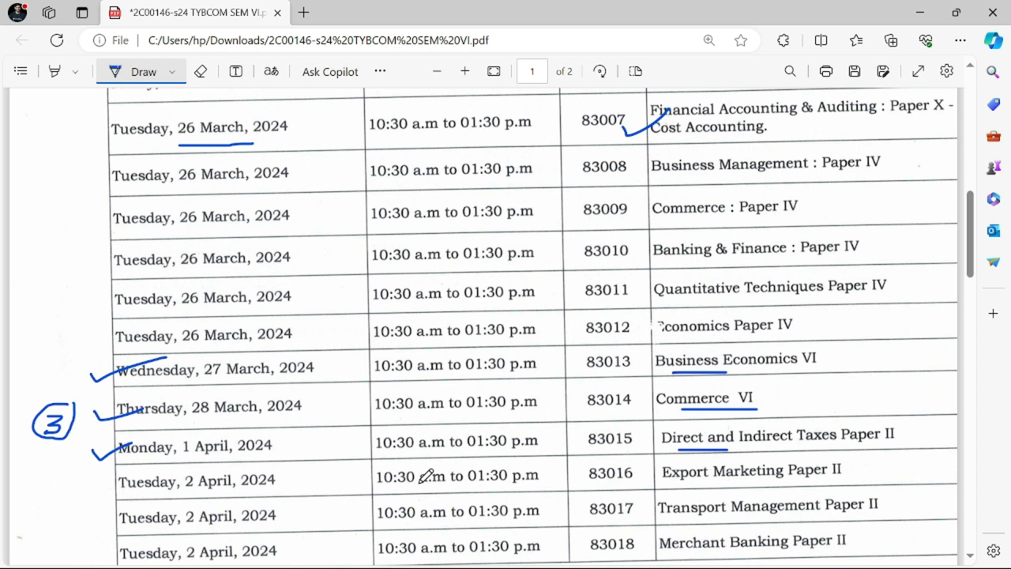
scroll("down", 3)
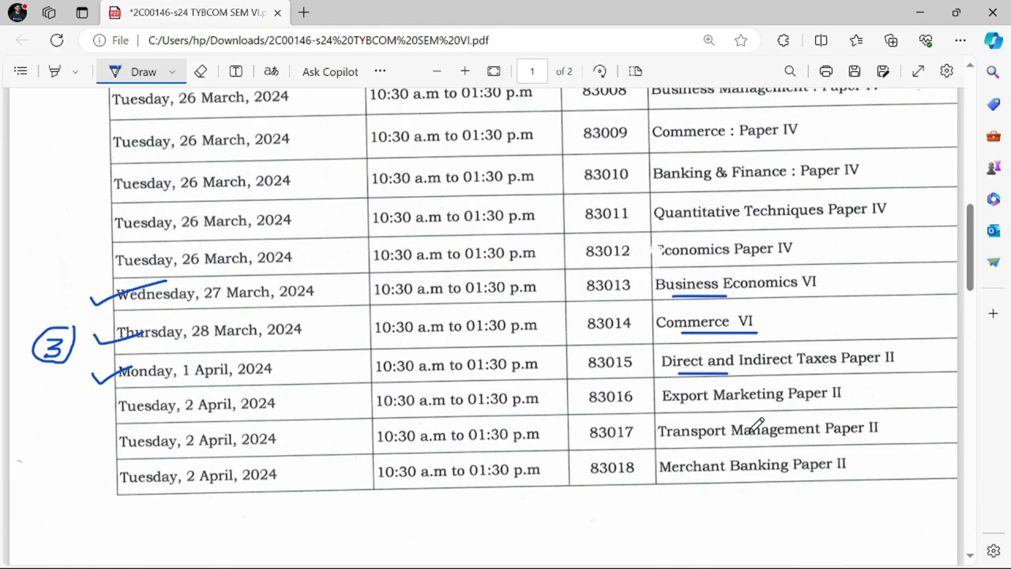
Underline Computer Systems and Applications Paper in page 2's 83020 row
scroll("down", 3)
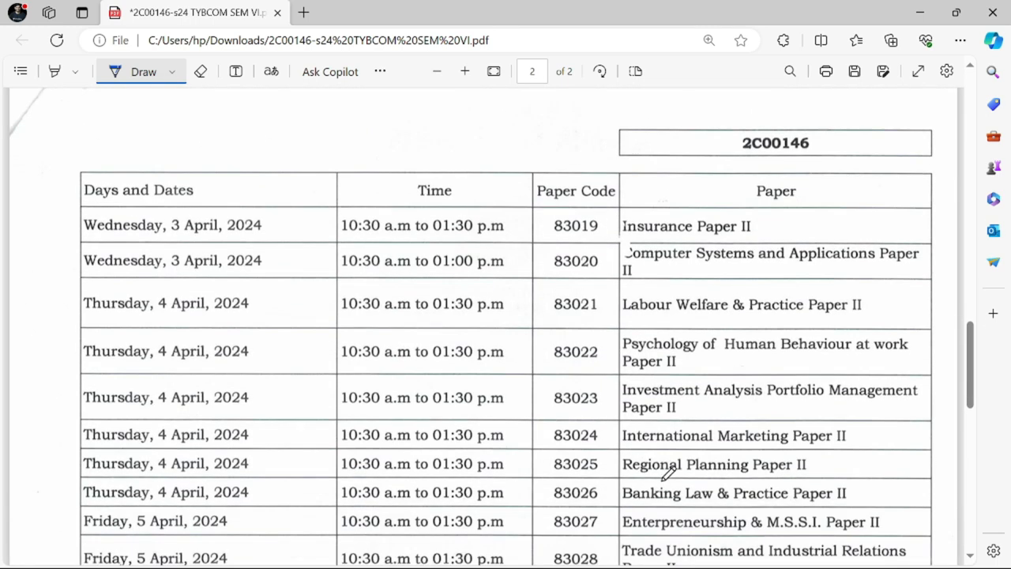
mouse_move(63, 249)
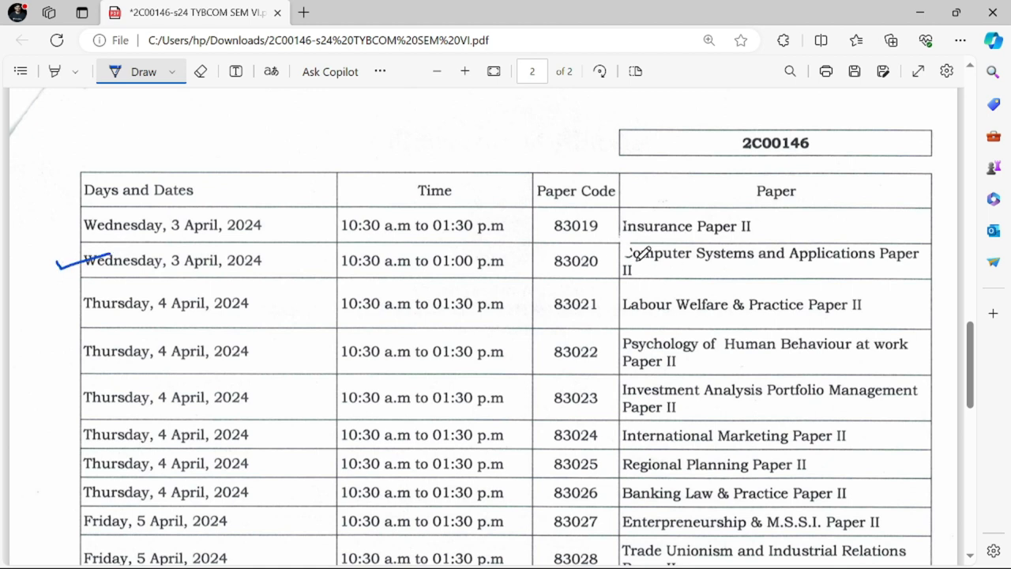
left_click_drag(632, 263, 902, 266)
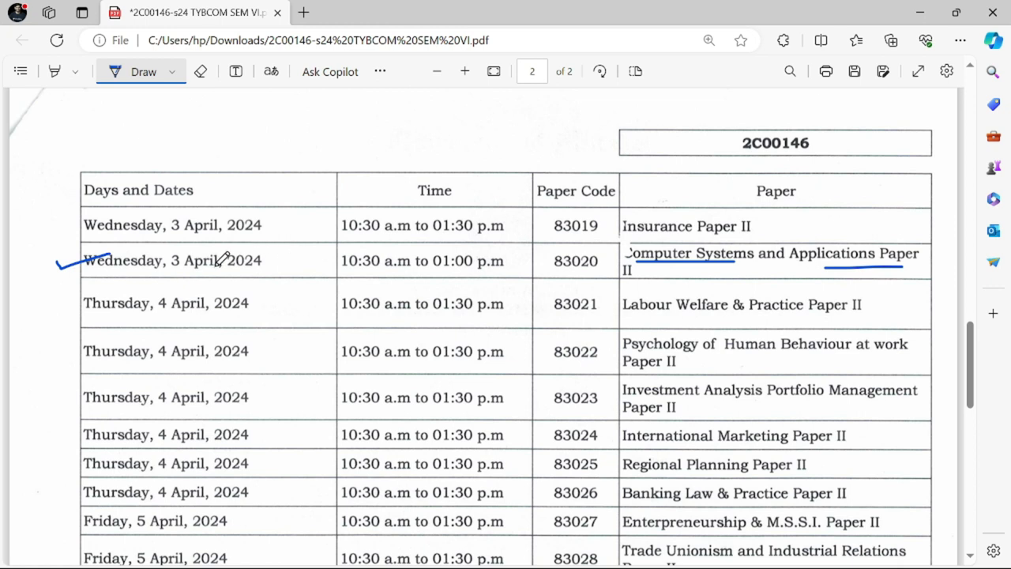
scroll("down", 3)
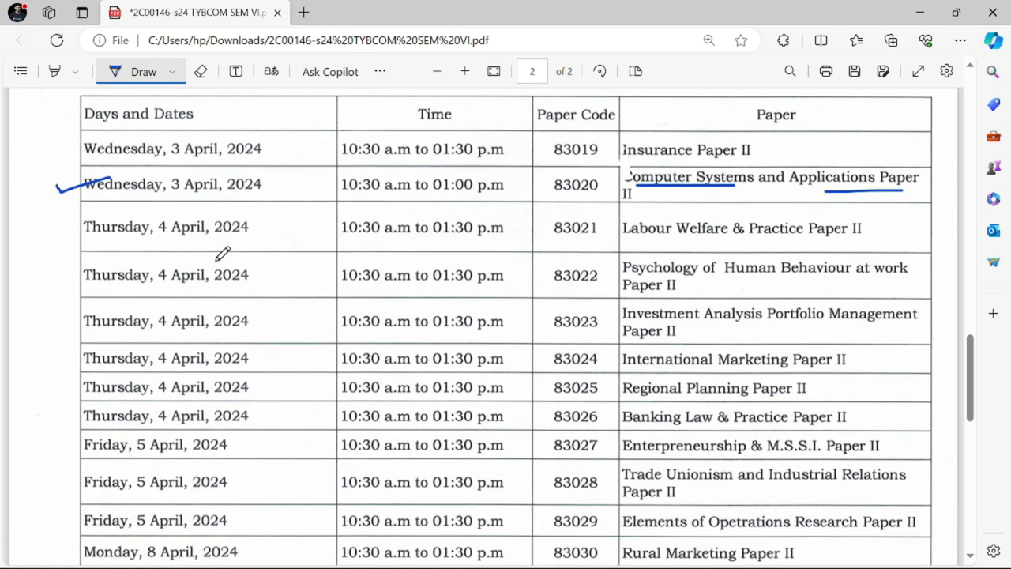
scroll("down", 3)
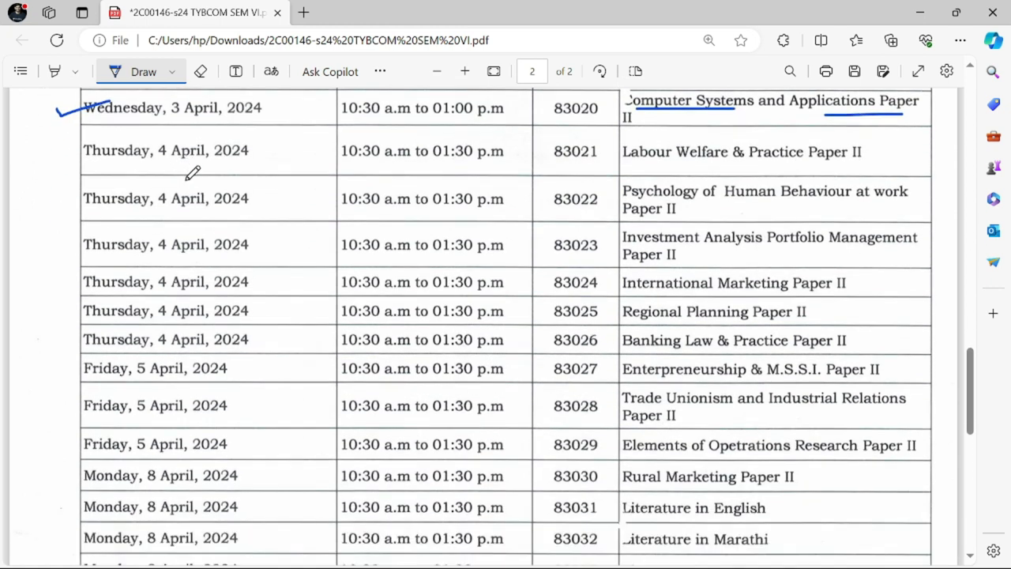
scroll("down", 3)
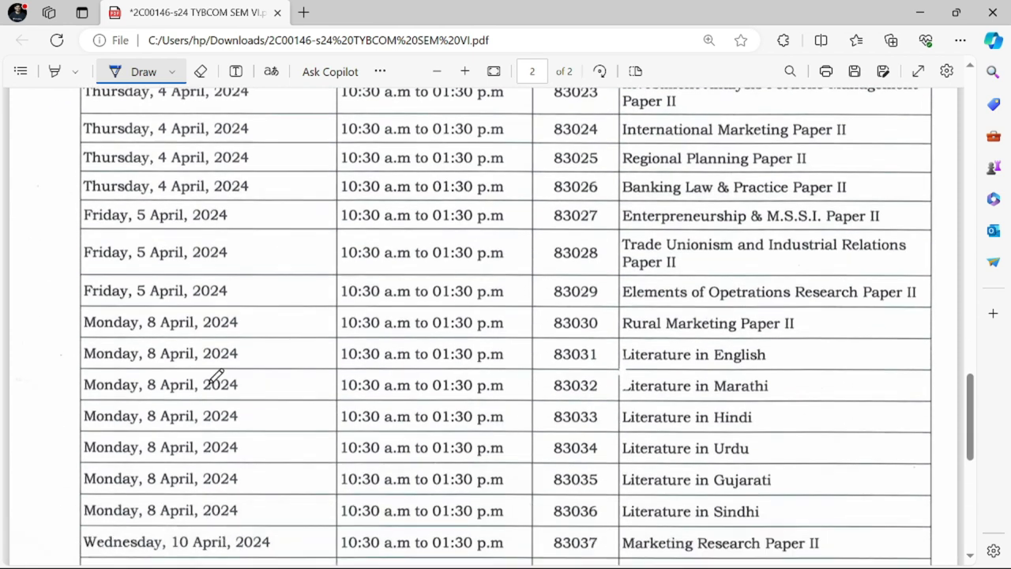
scroll("down", 3)
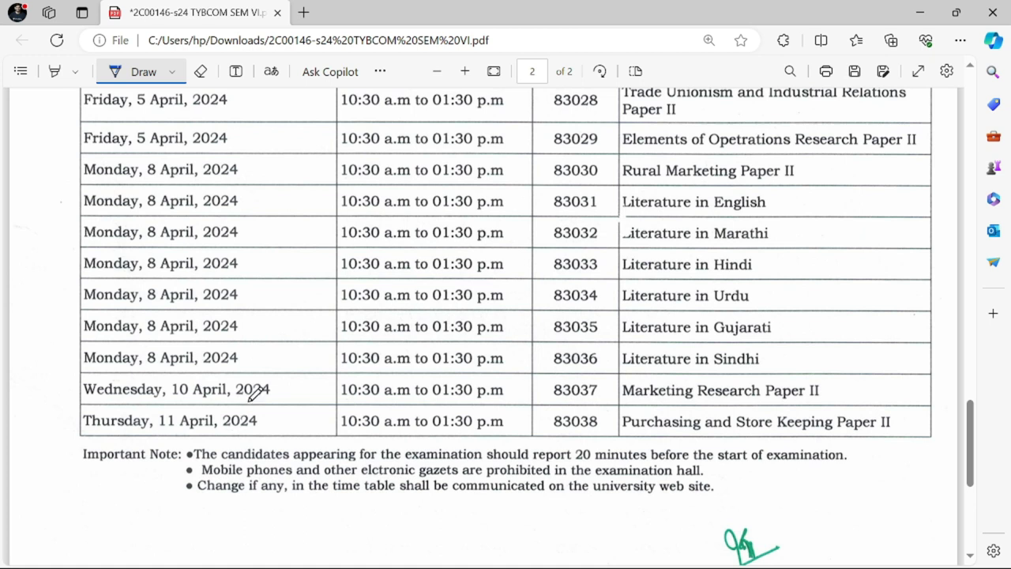
scroll("up", 3)
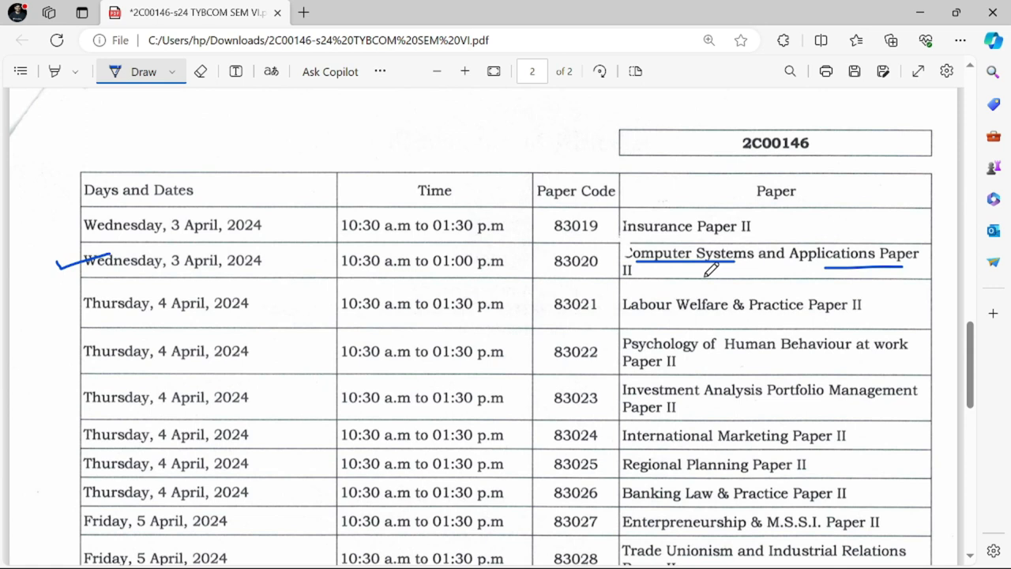
mouse_move(731, 260)
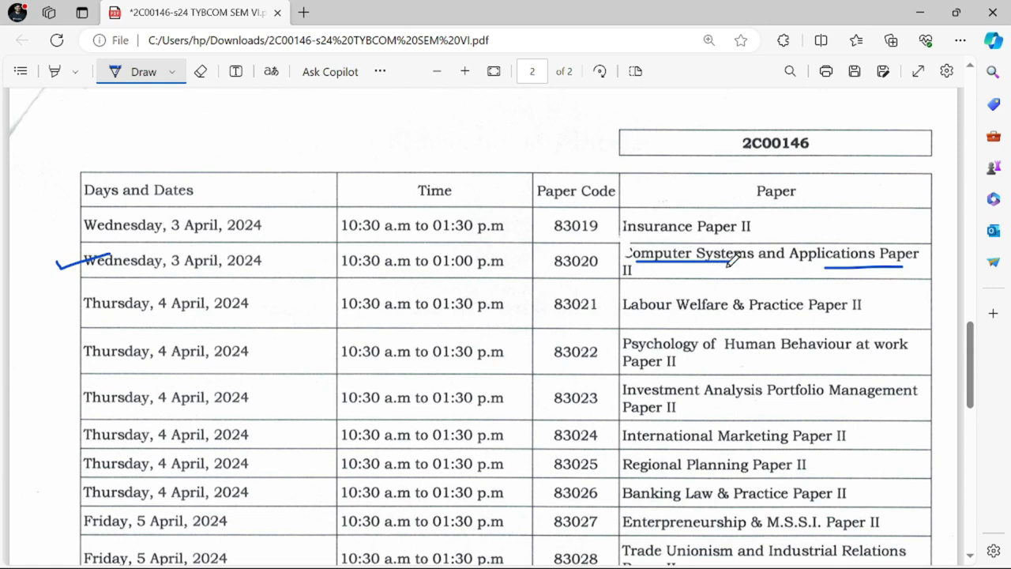